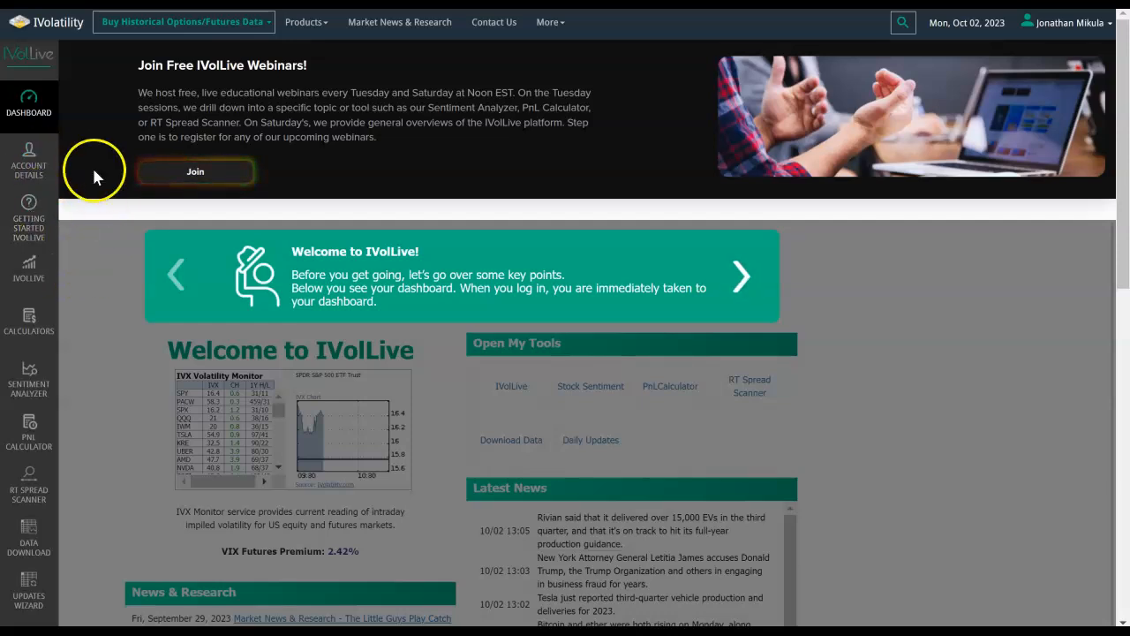
Launch the IVolLive live workspace from the sidebar, restoring saved tabs with the HUGE option chain.
left_click(29, 269)
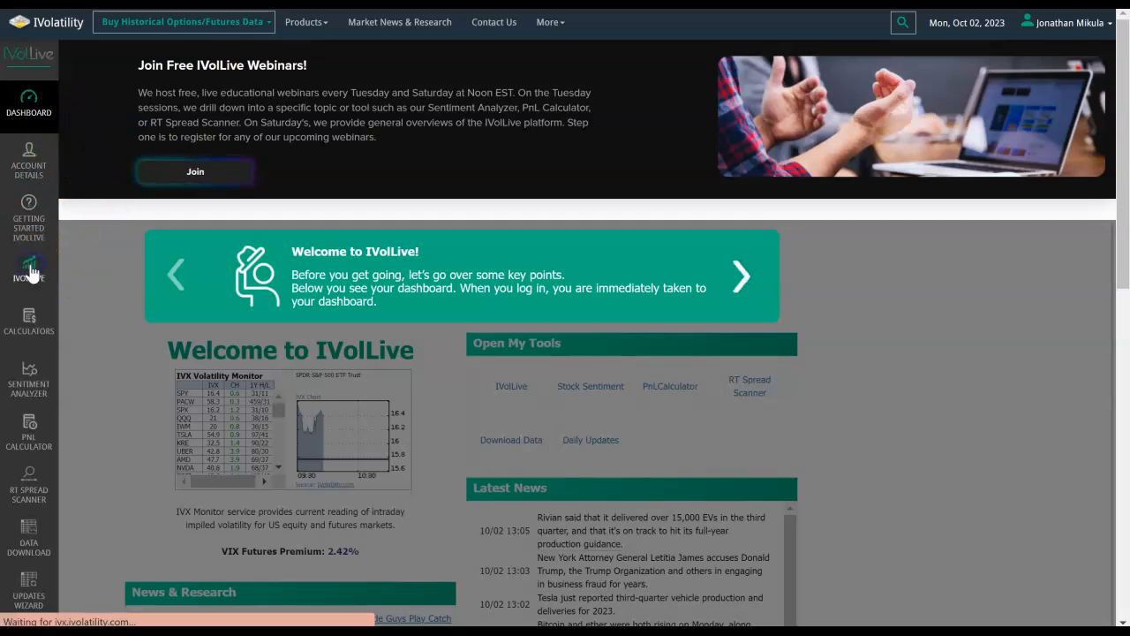
left_click(28, 265)
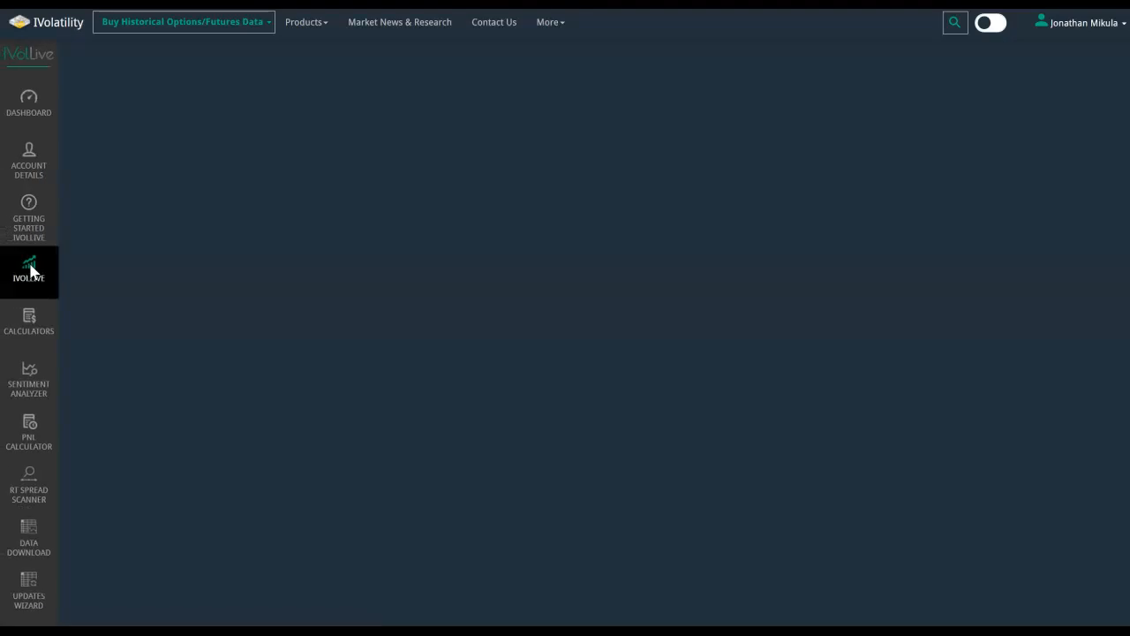
left_click(28, 265)
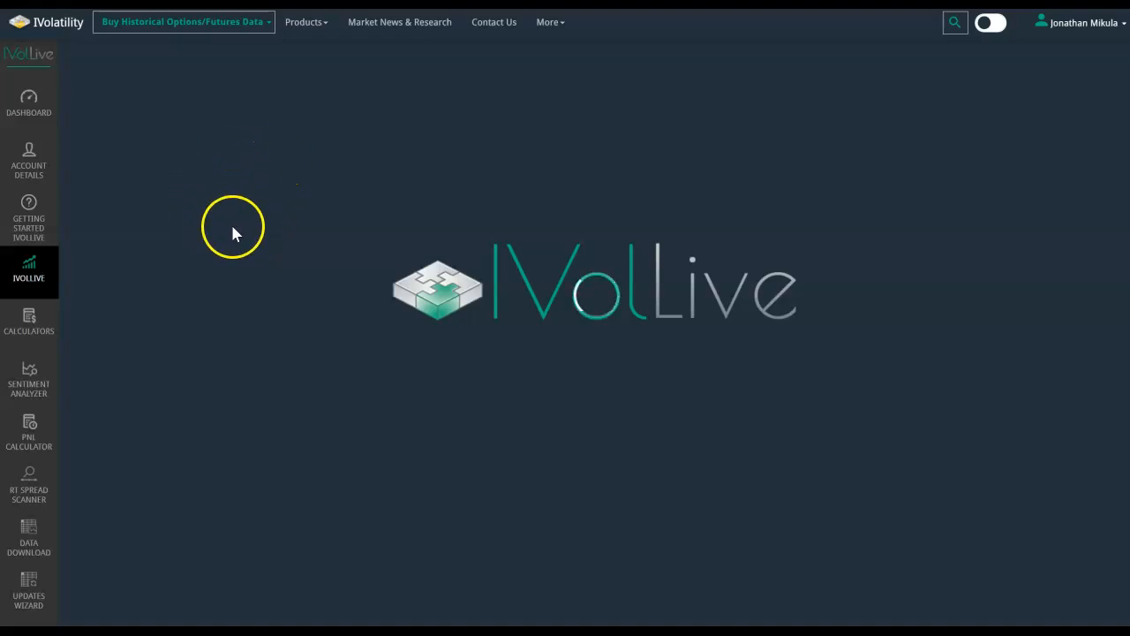
left_click(28, 269)
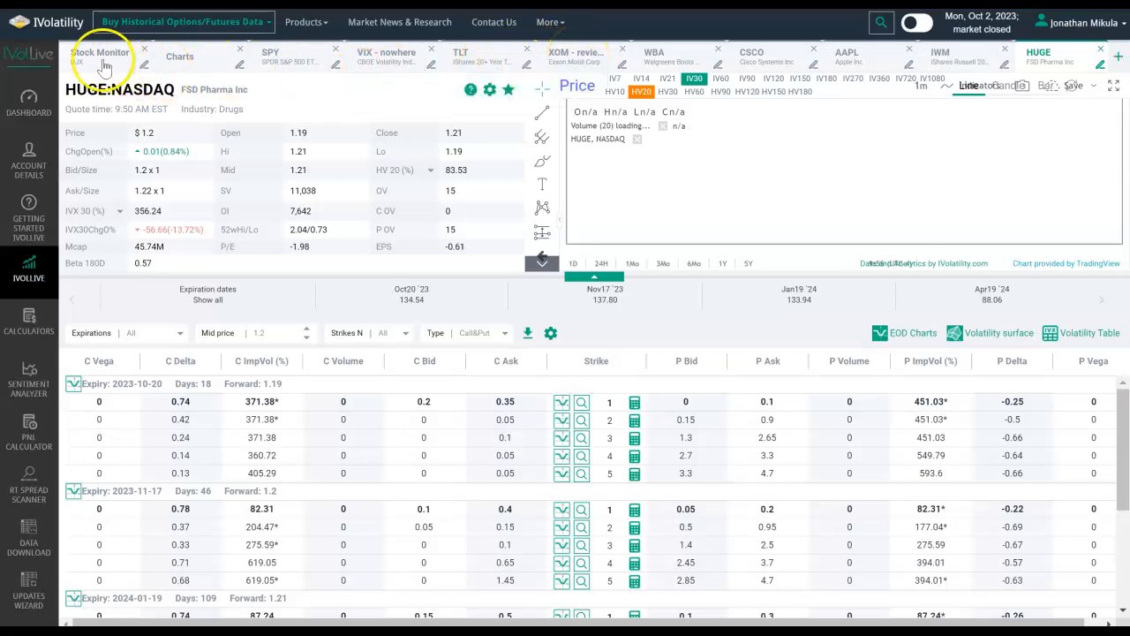
Review the Stock Monitor, Charts, VIX, XOM, CSCO, AAPL and IWM workspace tabs in turn.
left_click(99, 55)
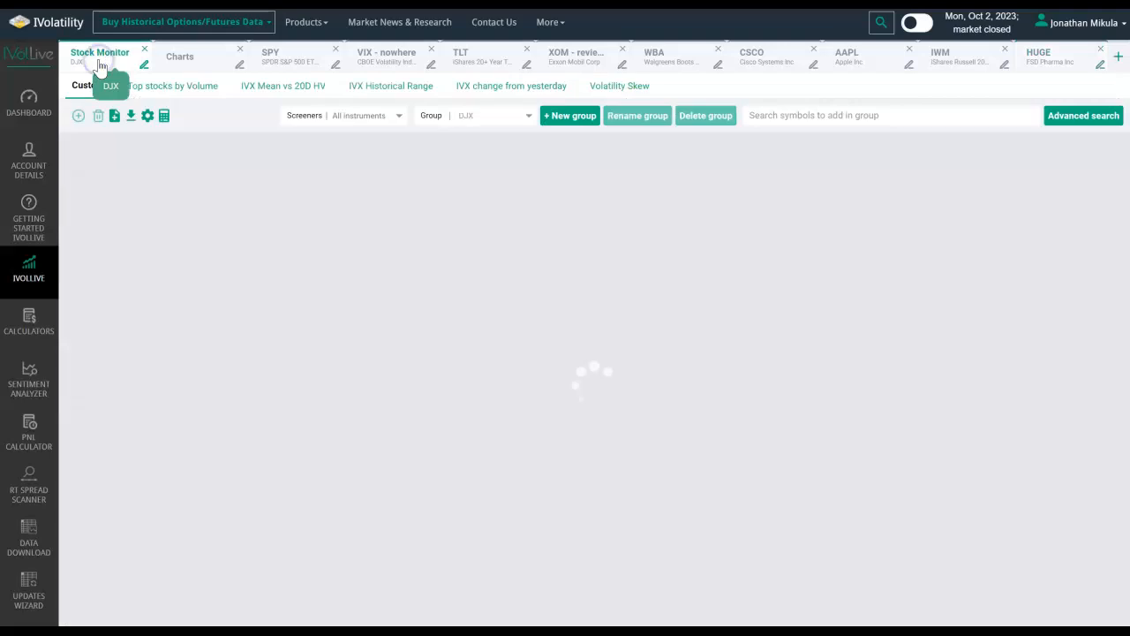
left_click(180, 54)
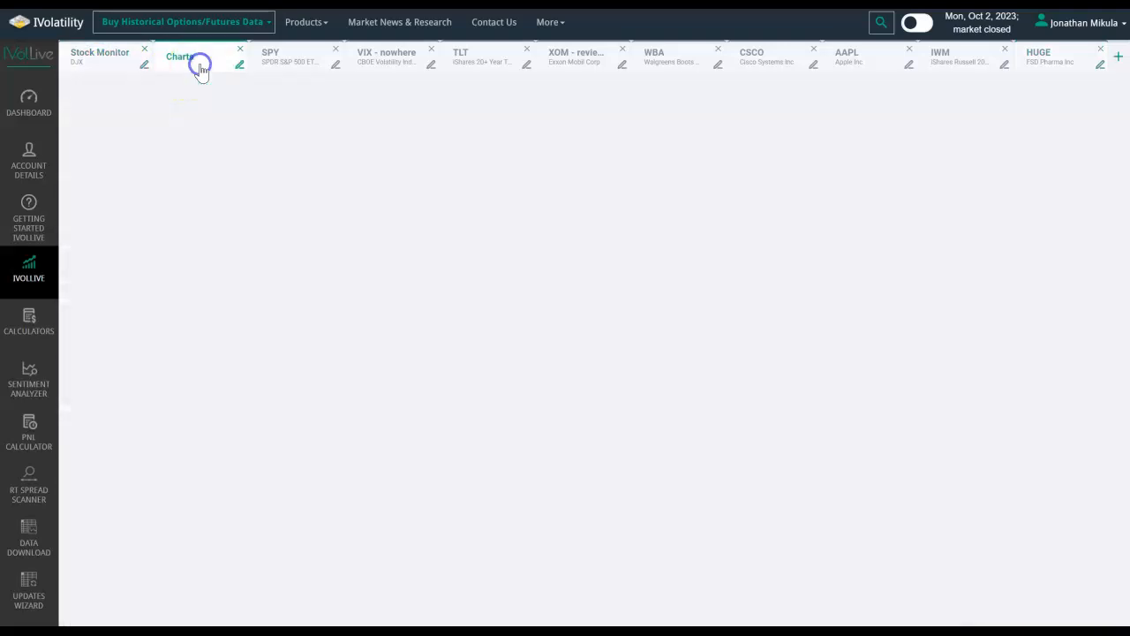
left_click(180, 55)
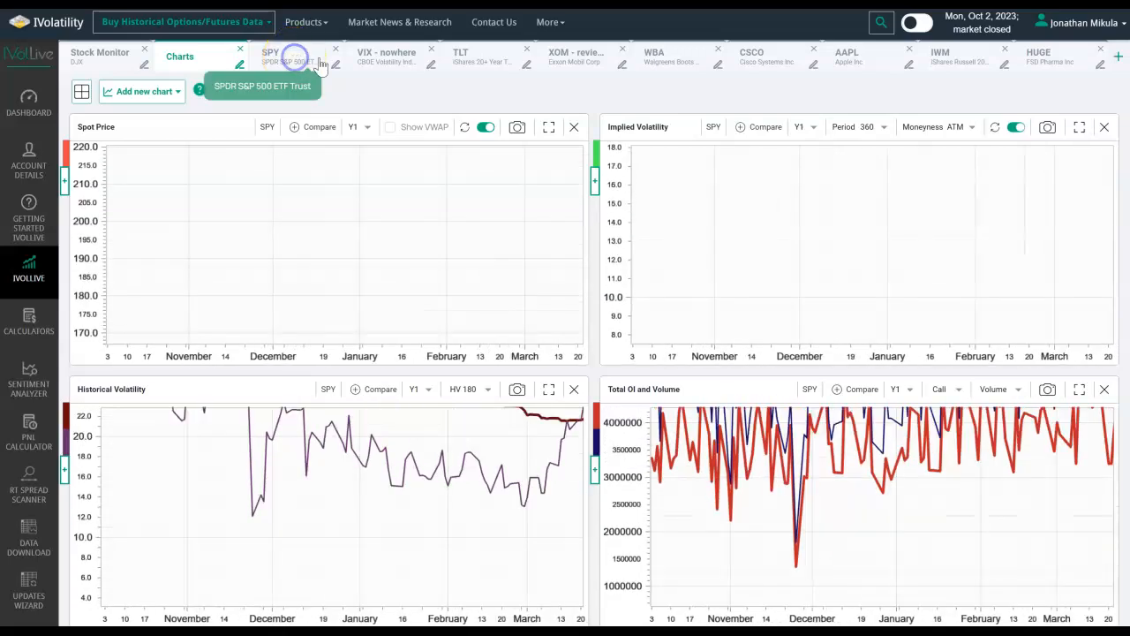
left_click(385, 54)
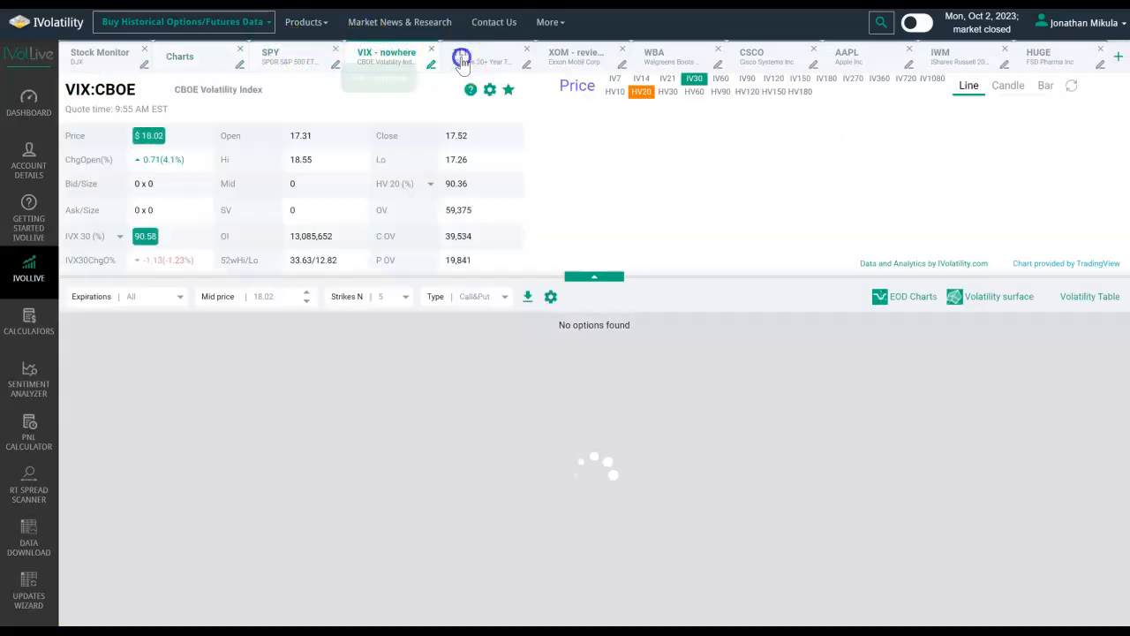
left_click(576, 55)
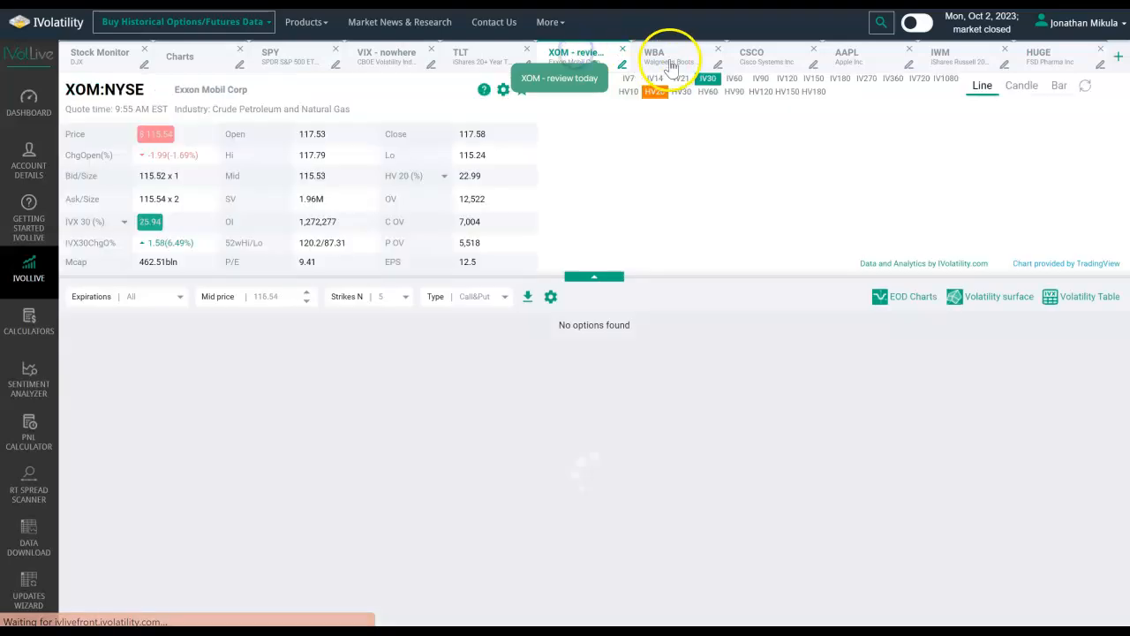
left_click(753, 55)
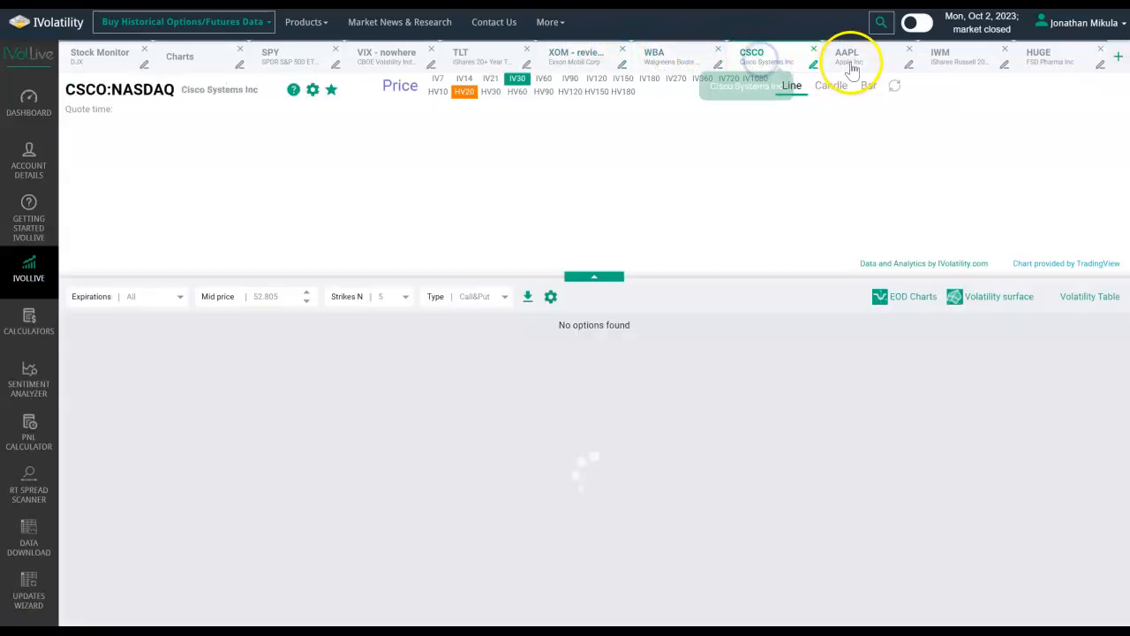
left_click(848, 55)
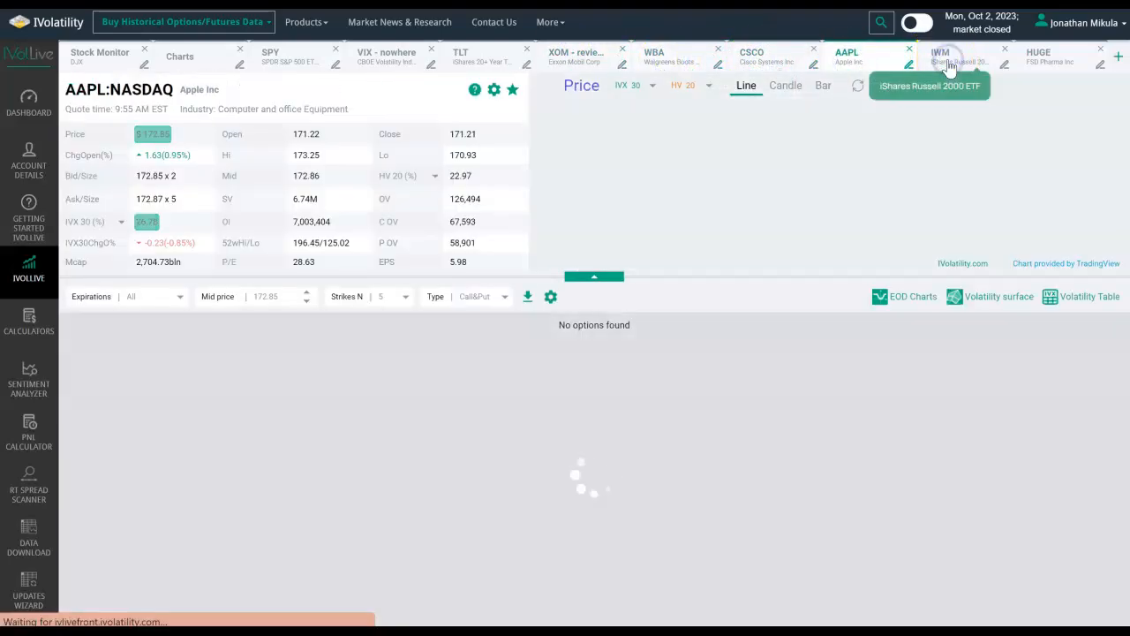
left_click(940, 57)
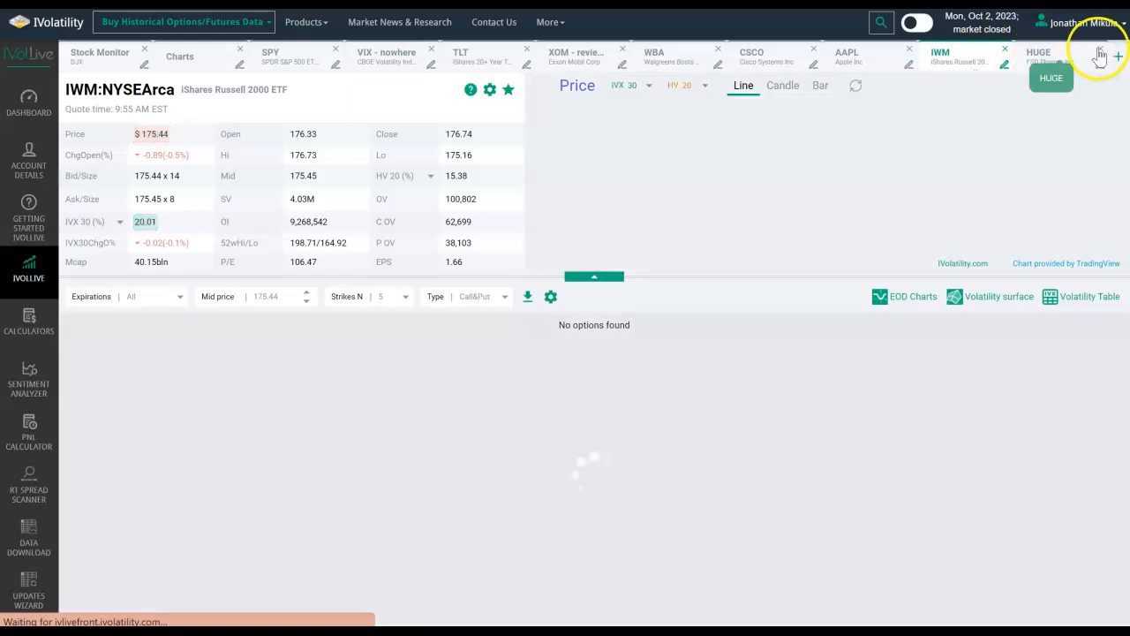
Close the HUGE workspace tab, leaving the IWM option chain showing.
left_click(1102, 49)
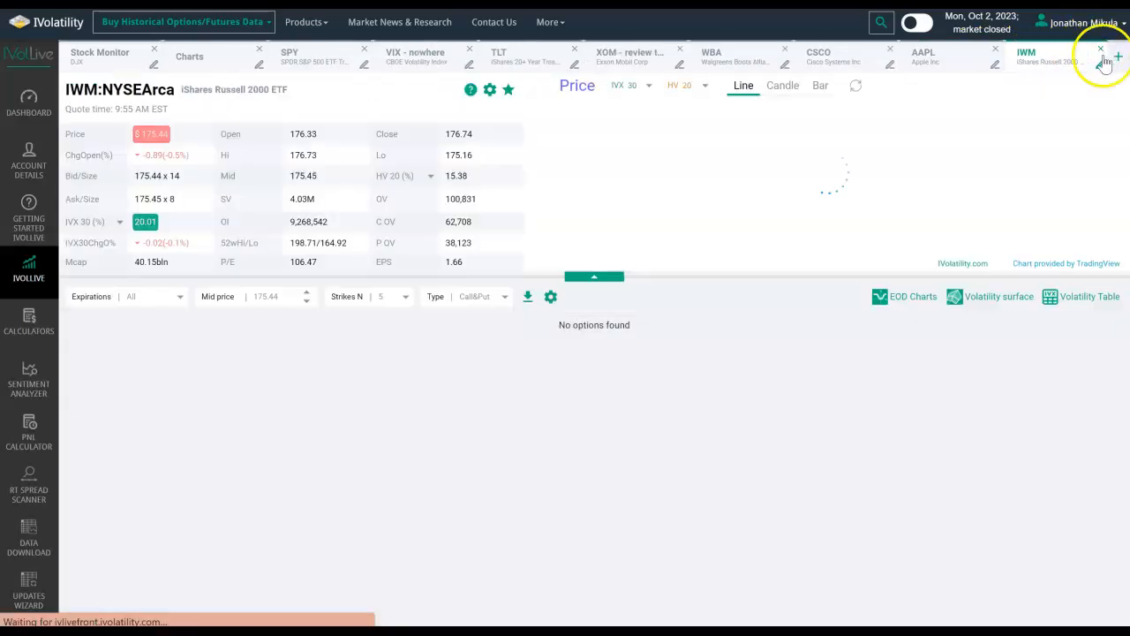
left_click(1116, 56)
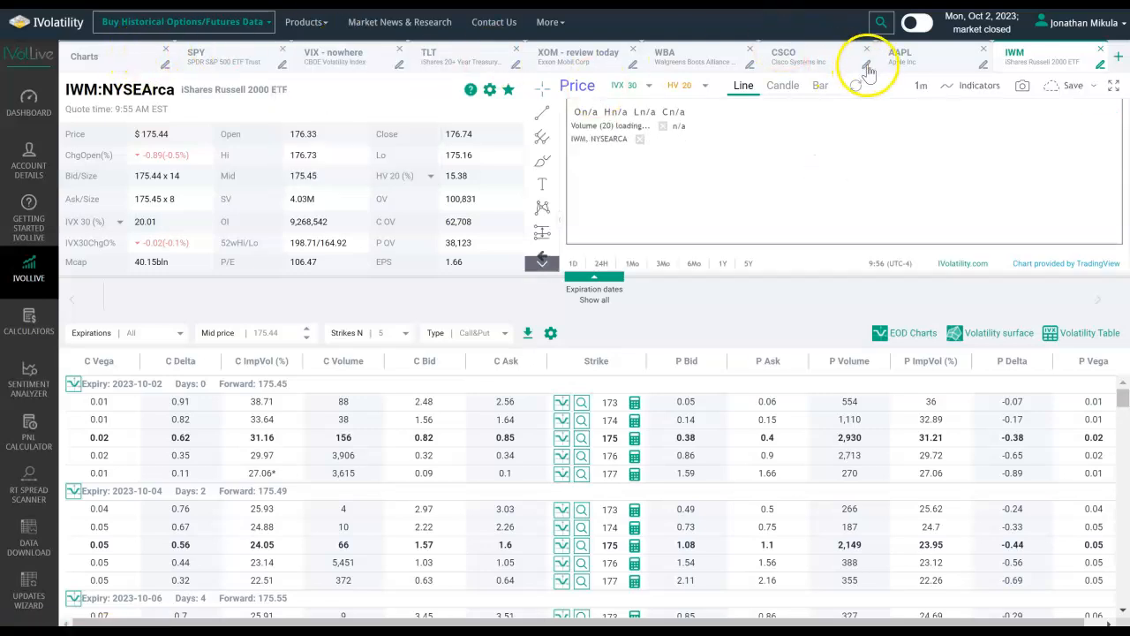
Add a new Stock Monitor tab from the stocks and services list.
left_click(1117, 57)
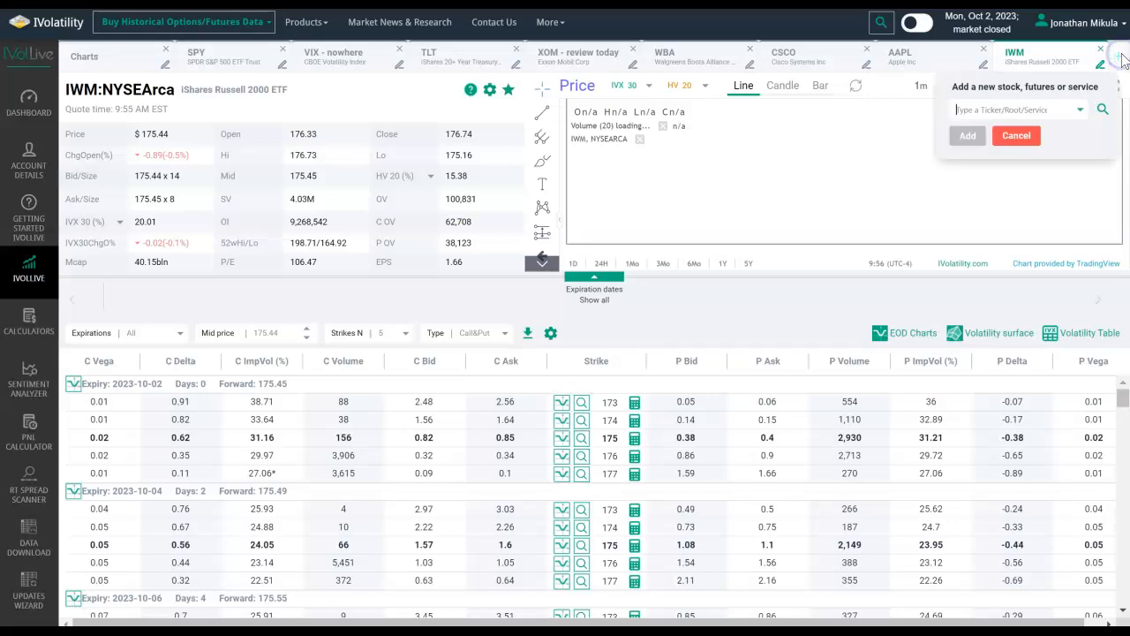
left_click(1016, 109)
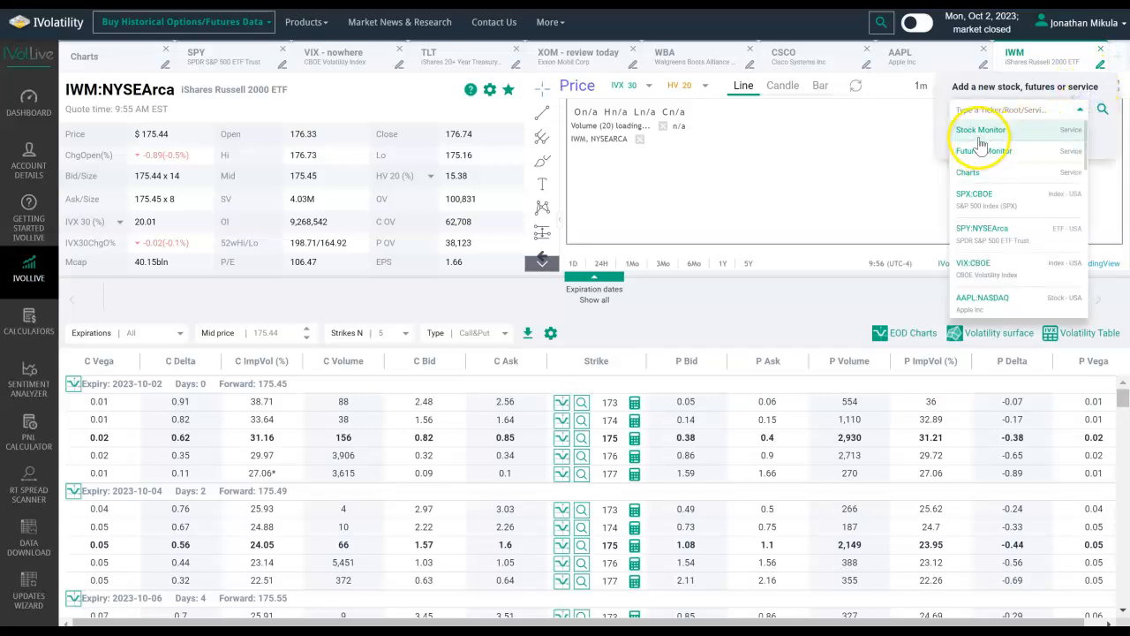
mouse_move(982, 180)
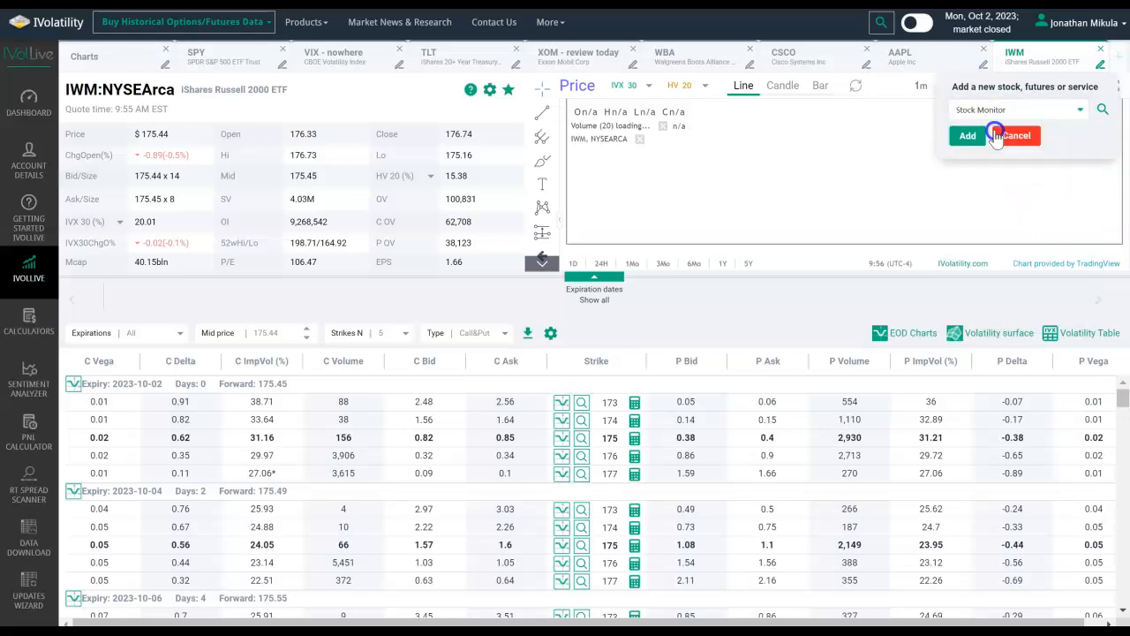
left_click(968, 135)
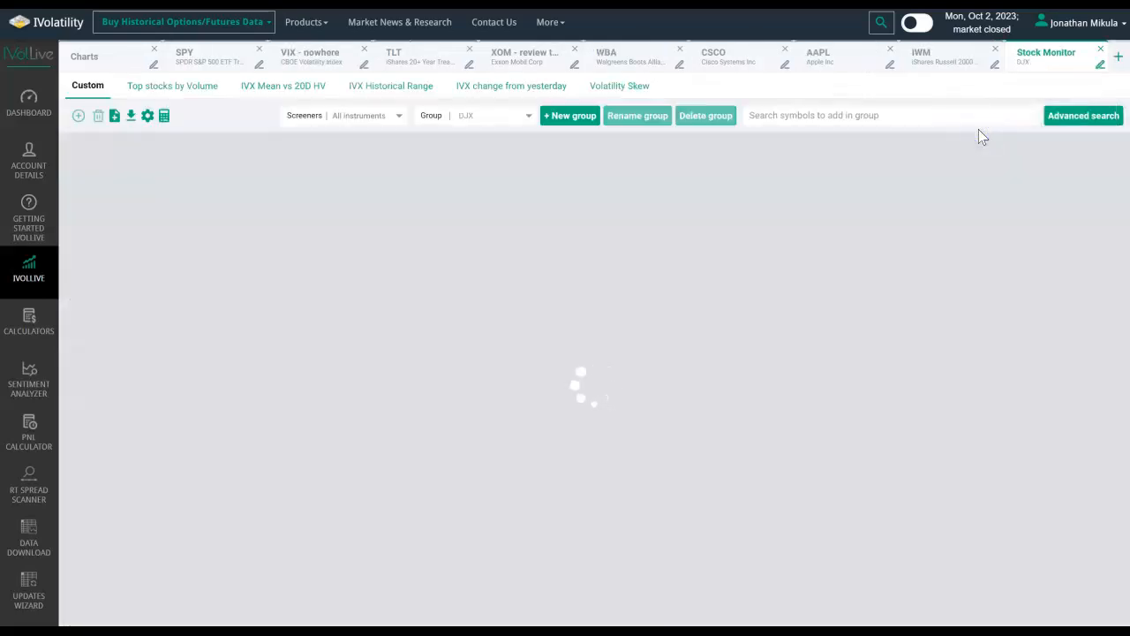
Let the new Stock Monitor load its default DJX group quote and volatility table.
left_click(1046, 55)
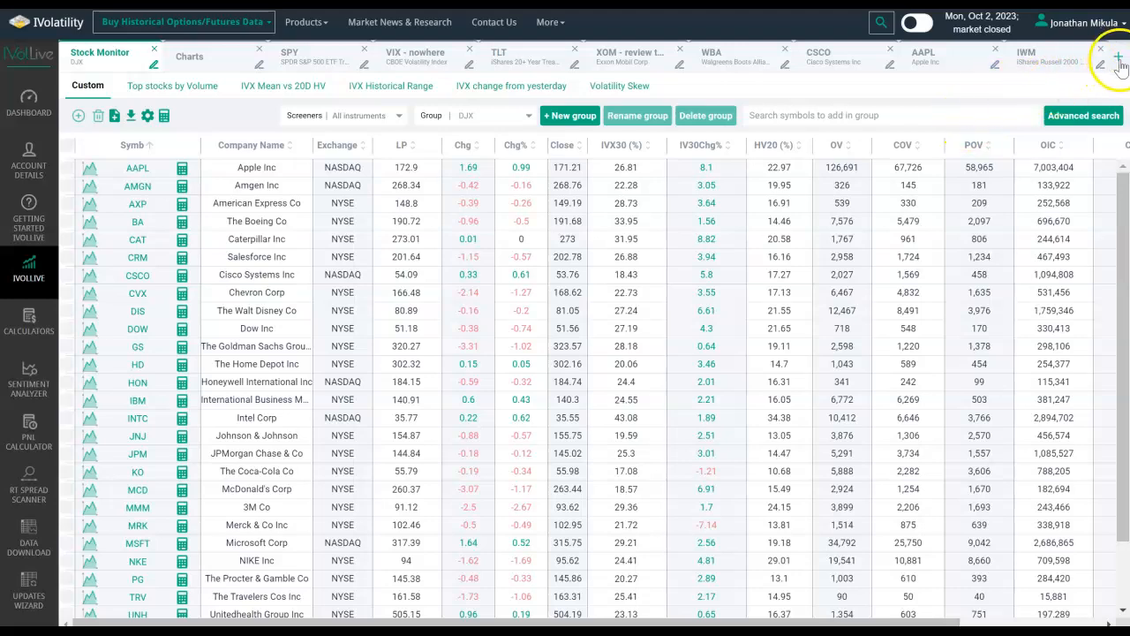
left_click(1120, 62)
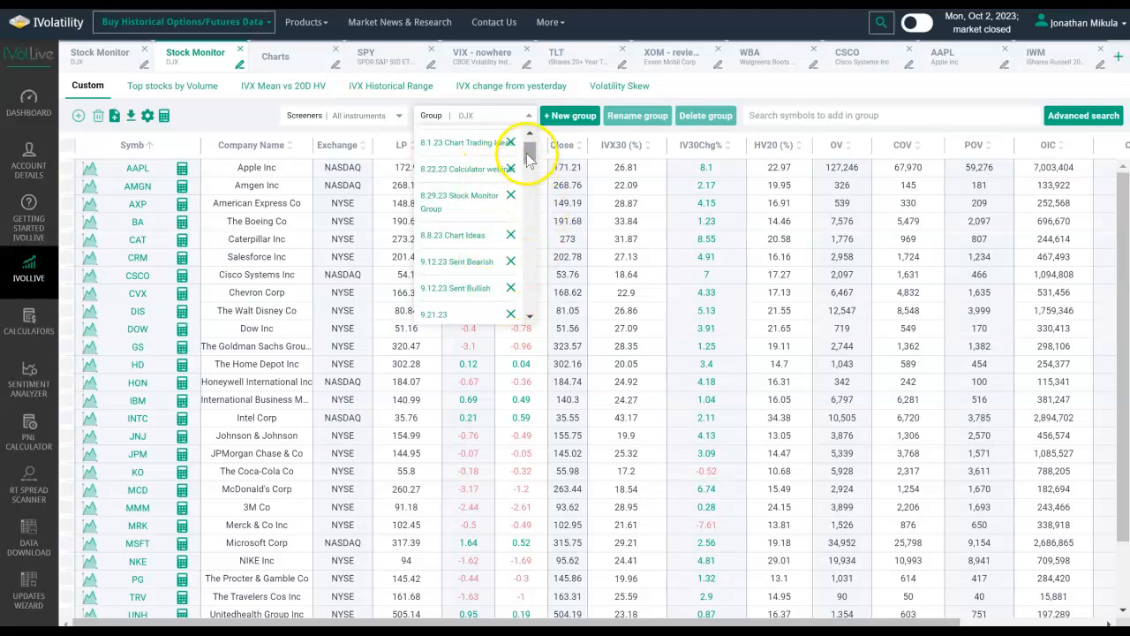
Scroll the Group list down to choose SP500 stocks for the Stock Monitor scan.
scroll("down", 3)
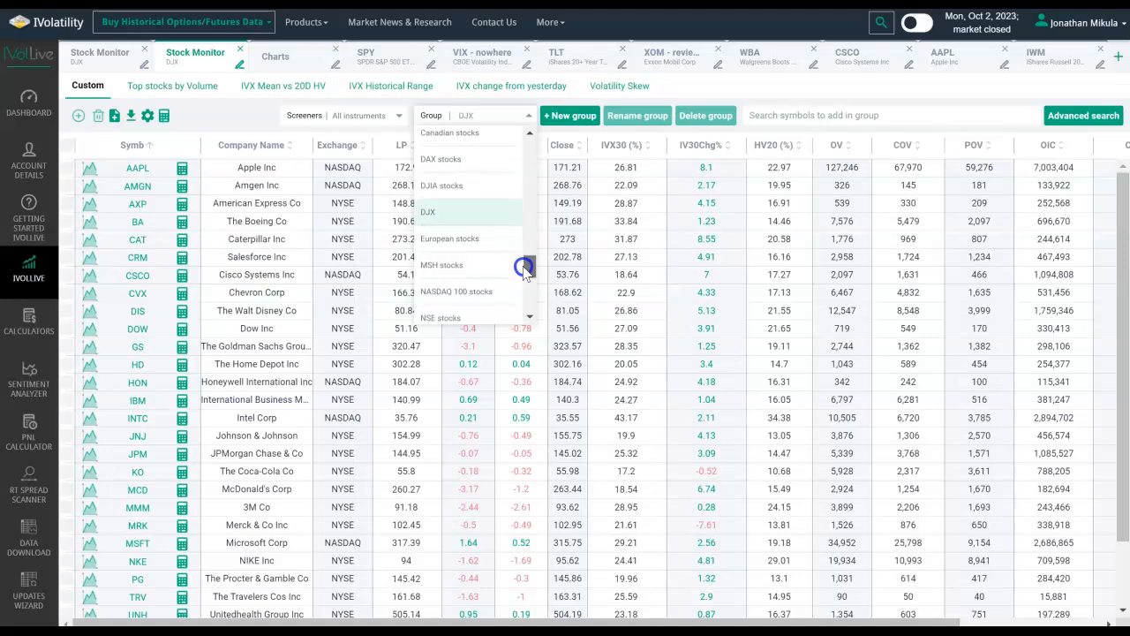
scroll("down", 3)
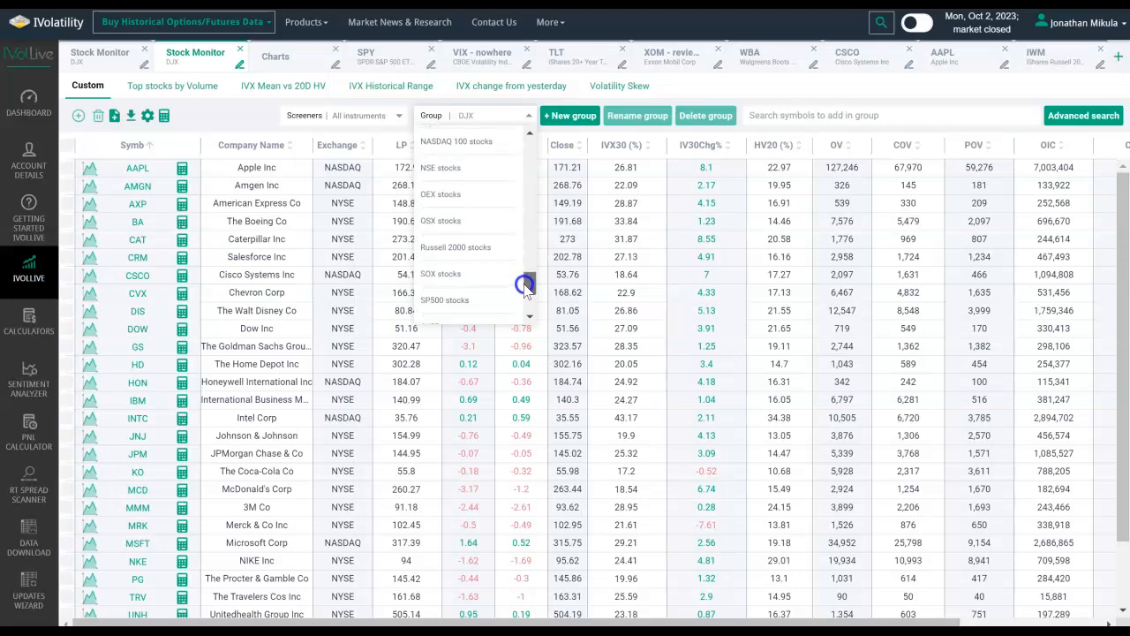
scroll("down", 3)
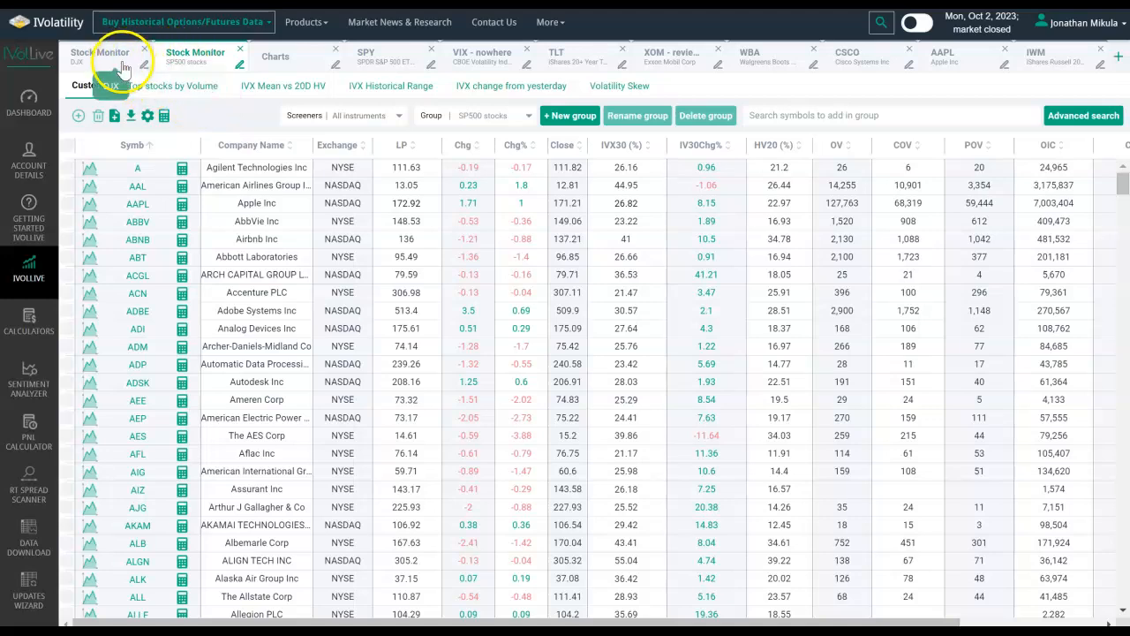
Add another Stock Monitor tab from the S&P 500 monitor's tab strip.
left_click(143, 55)
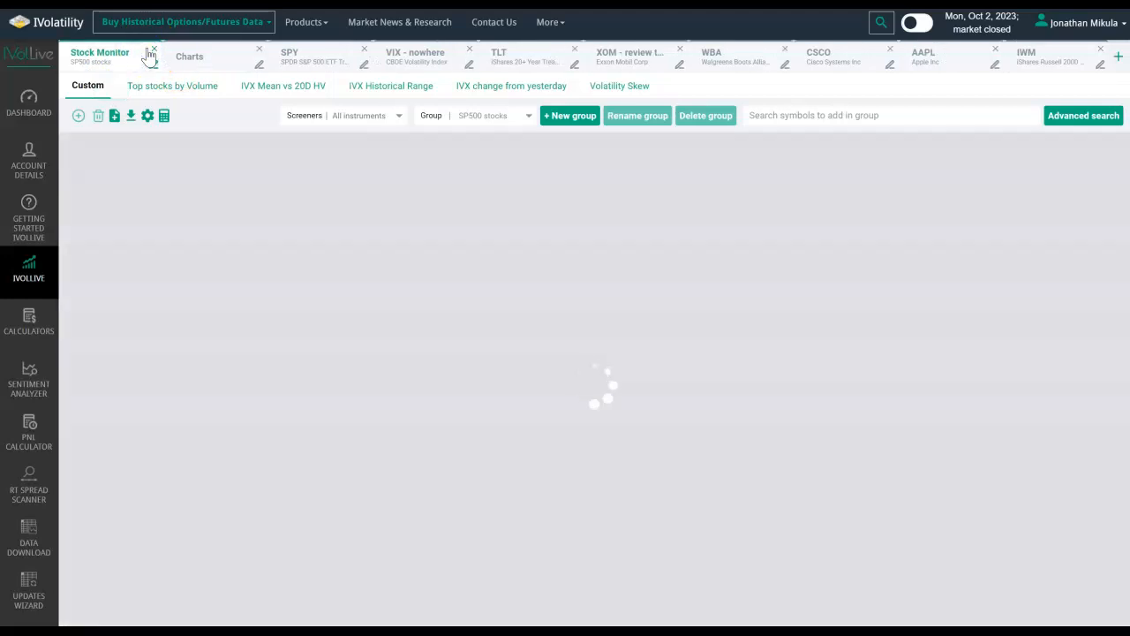
left_click(154, 49)
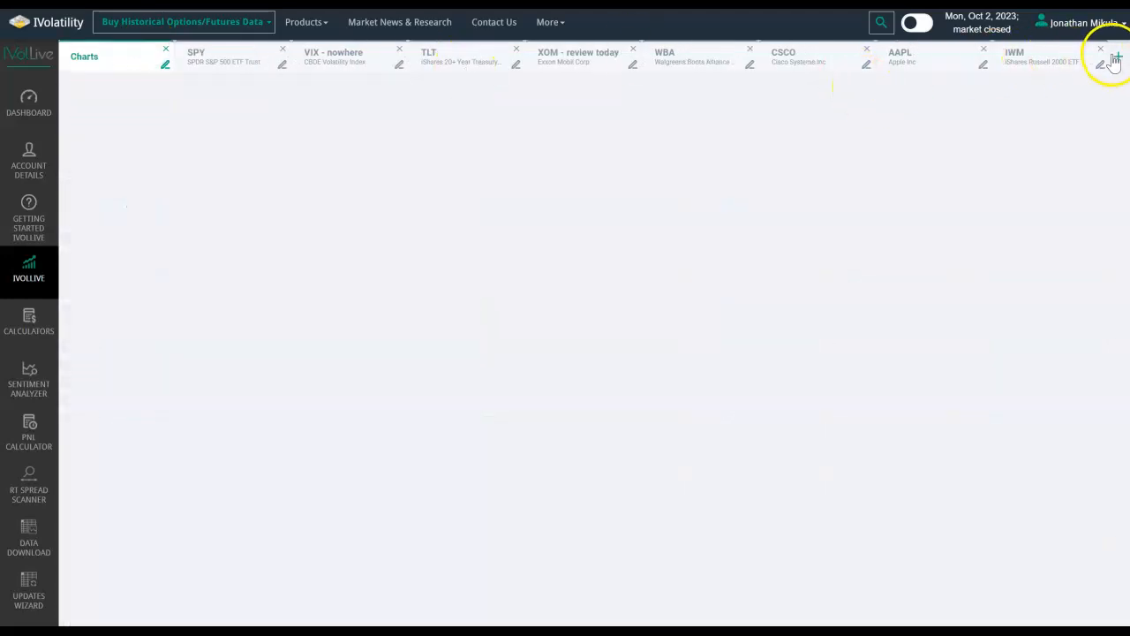
left_click(1116, 60)
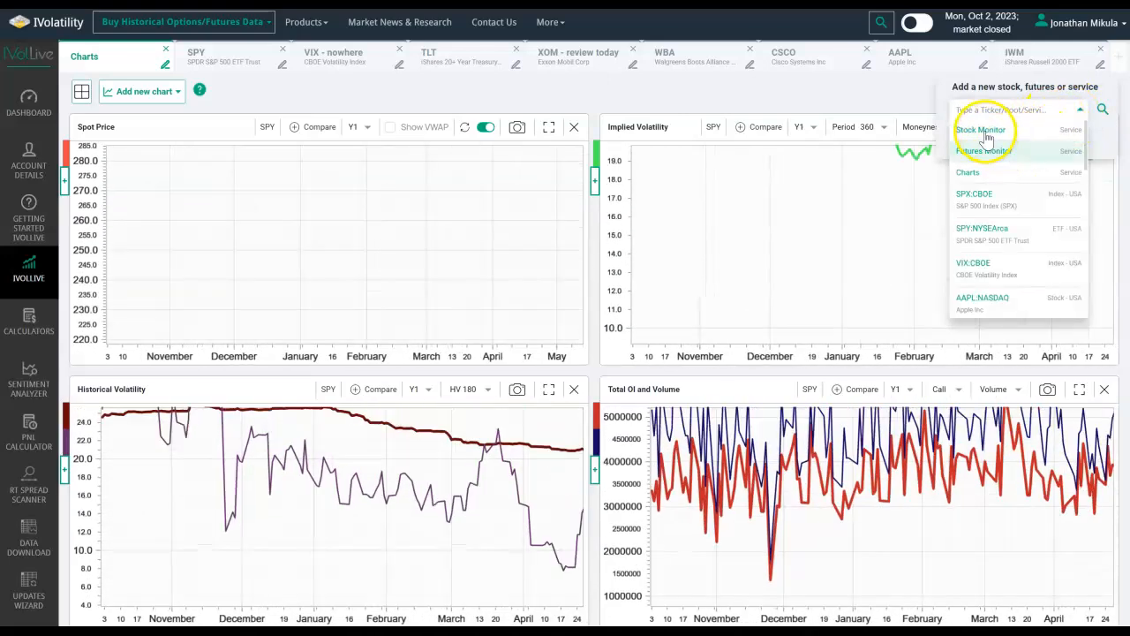
left_click(980, 131)
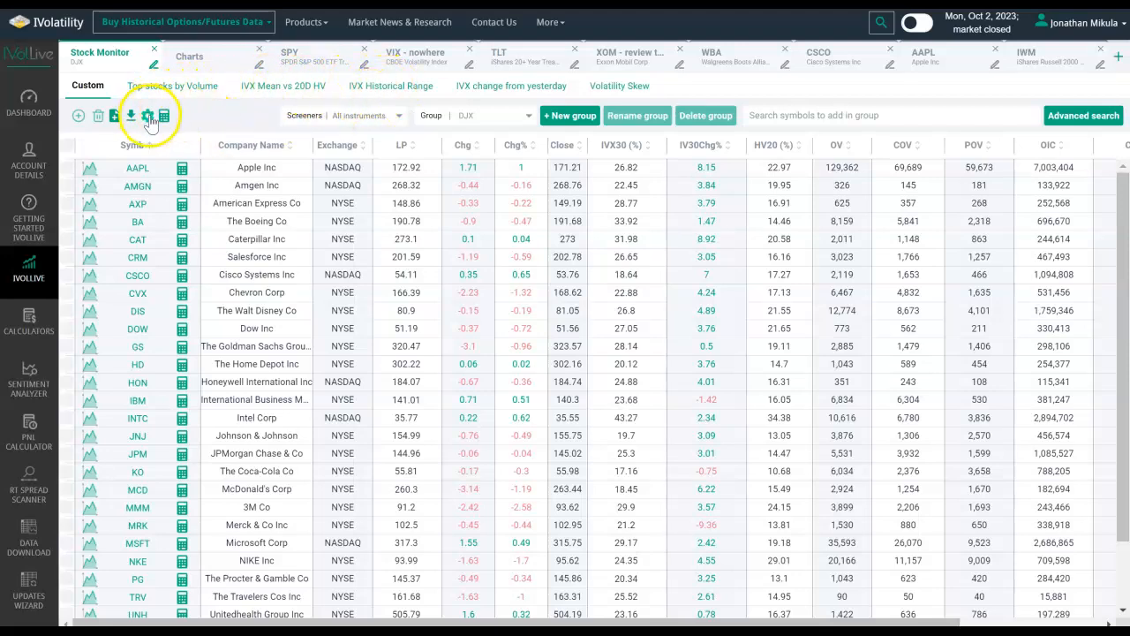
Bring up the Column Settings dialog for the scanner table.
left_click(149, 117)
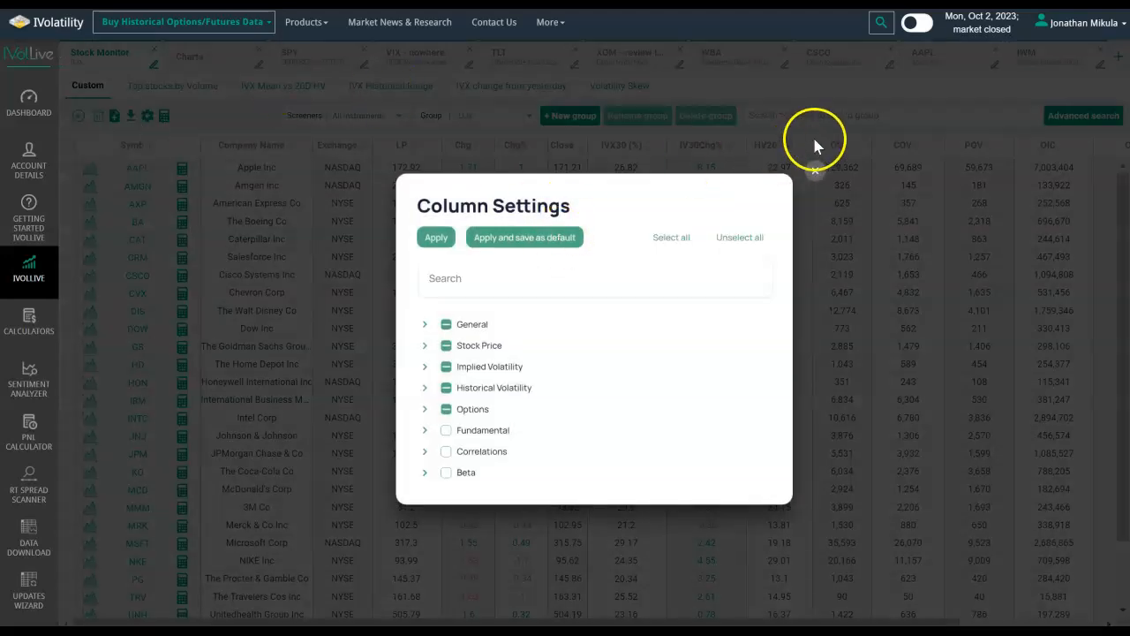